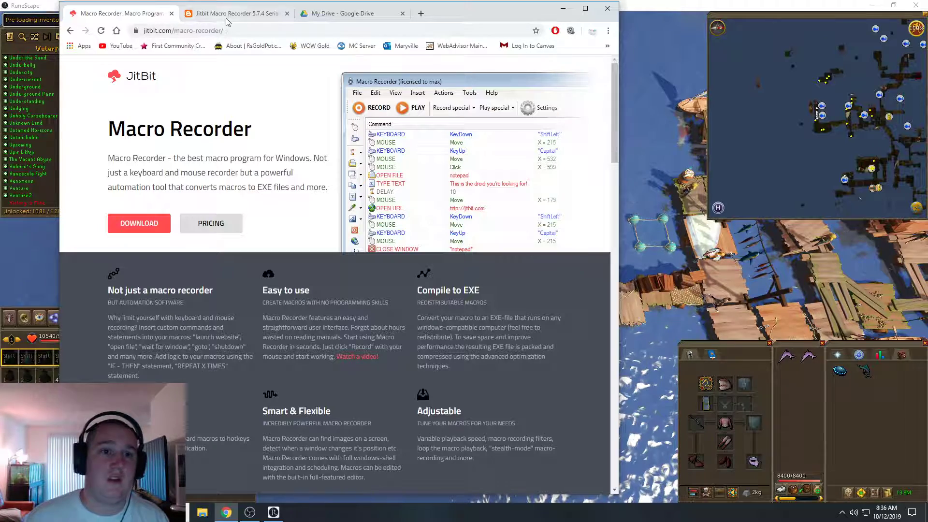
- Switch to the Macro Recorder 5.7.4 serial keys tab and launch Macro Recorder from Start search
{"action": "left_click", "coordinate": [234, 13]}
{"action": "type", "text": "macro"}
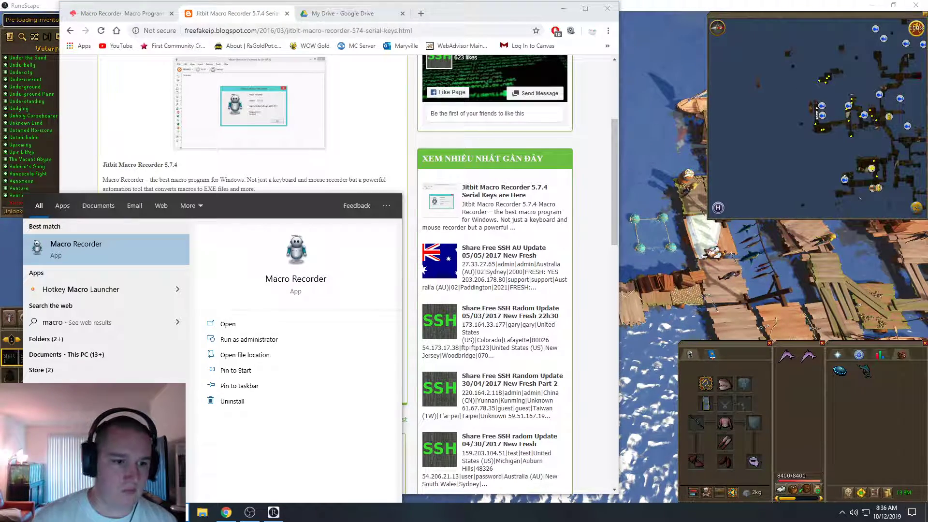
{"action": "left_click", "coordinate": [76, 249]}
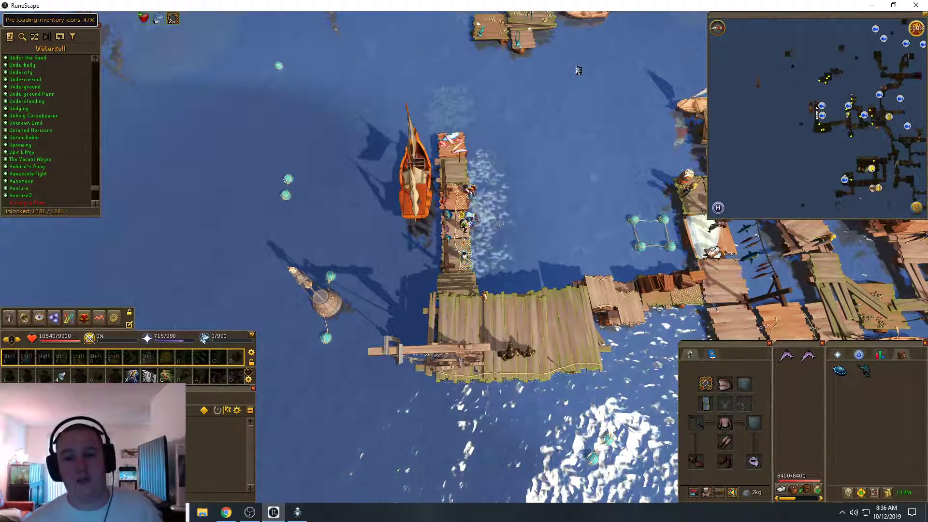
{"action": "mouse_move", "coordinate": [512, 208]}
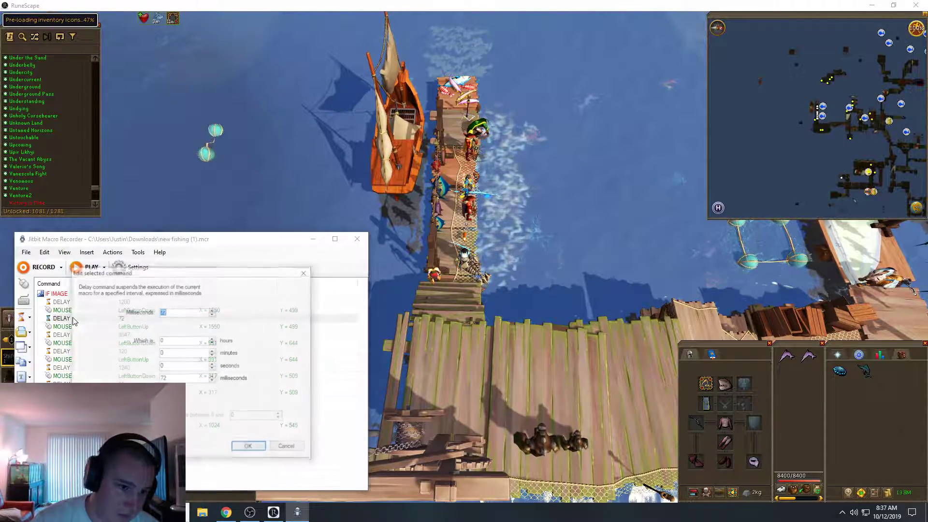
- Inspect the 45200 ms and 1240 ms delay settings, then hide the recorder and Chrome
{"action": "left_click", "coordinate": [248, 446]}
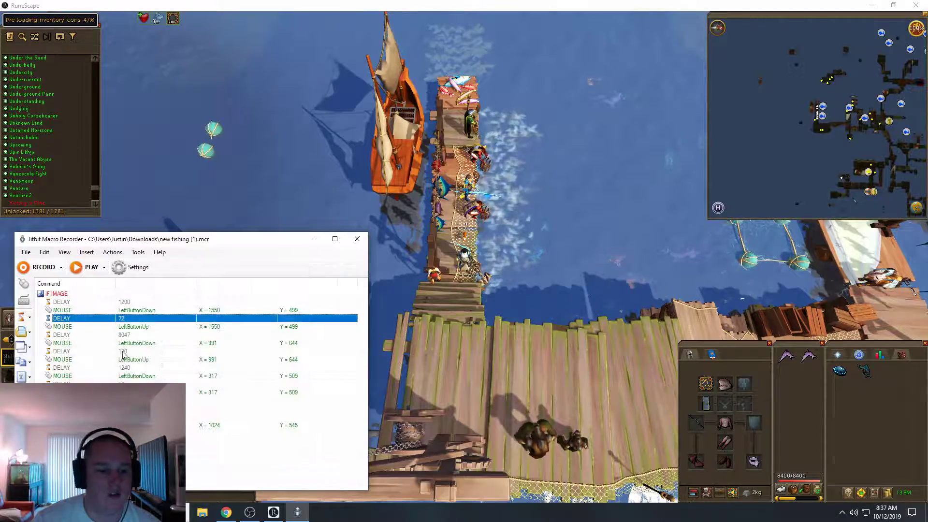
{"action": "double_click", "coordinate": [61, 318]}
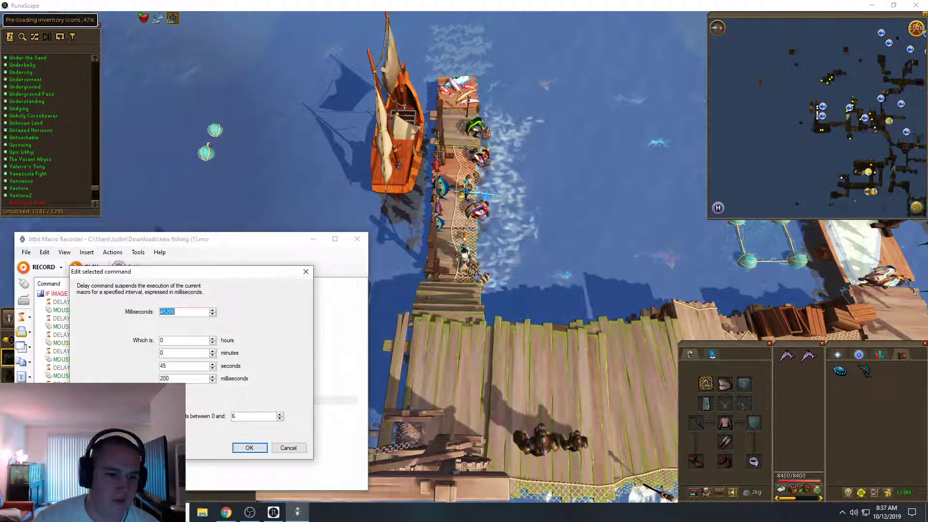
{"action": "left_click", "coordinate": [248, 447]}
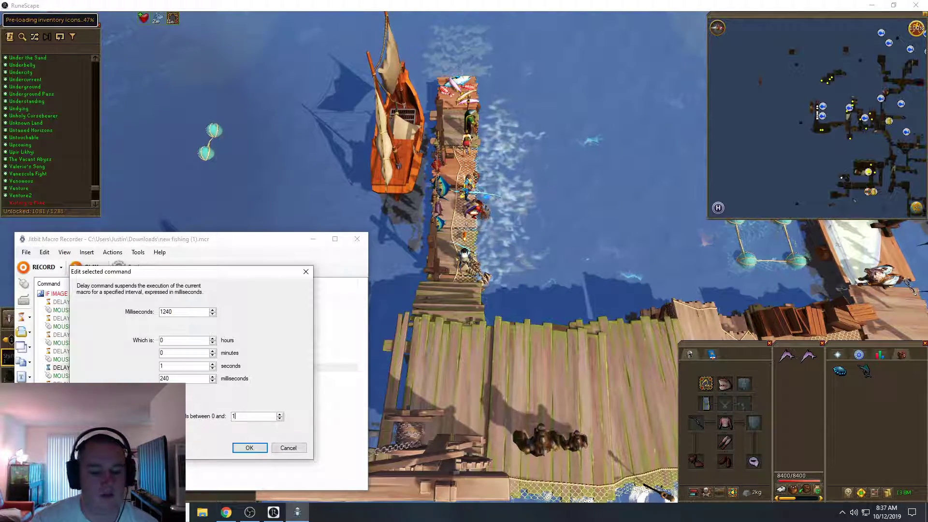
{"action": "left_click", "coordinate": [249, 448]}
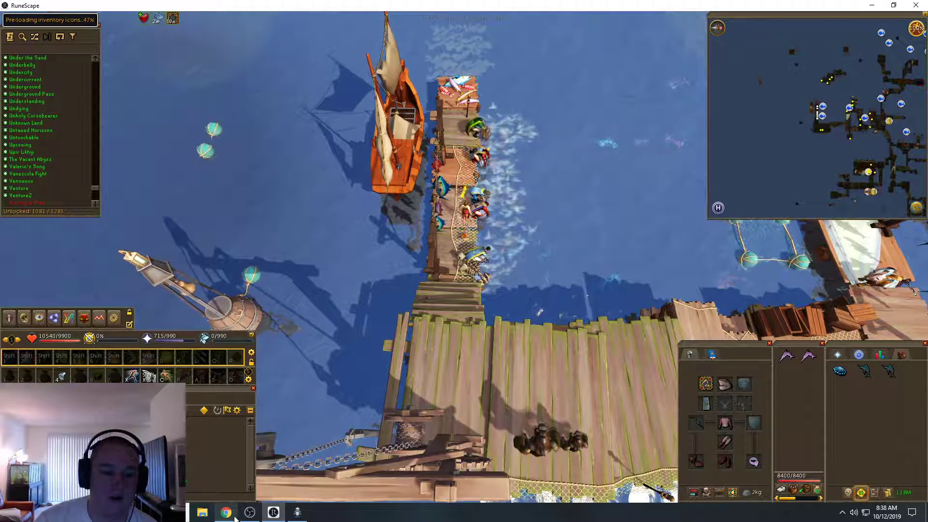
{"action": "left_click", "coordinate": [226, 512]}
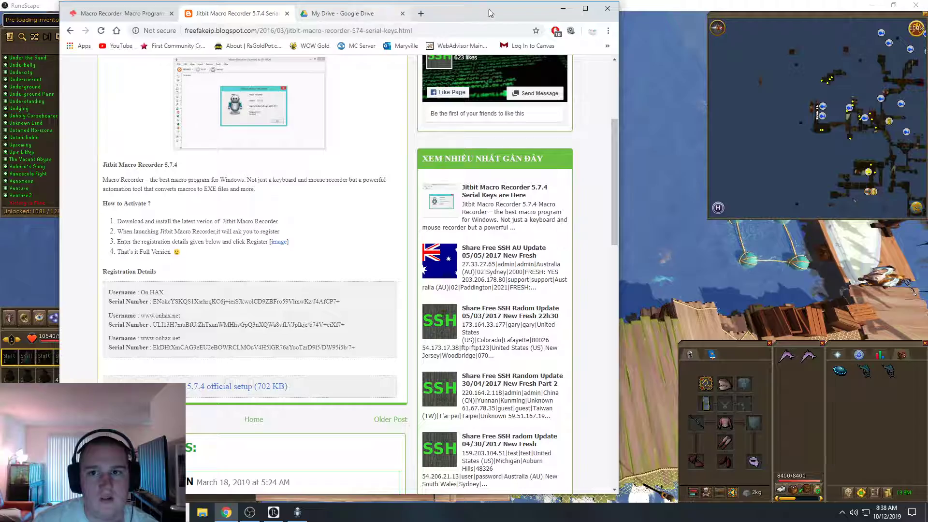
{"action": "left_click", "coordinate": [273, 512]}
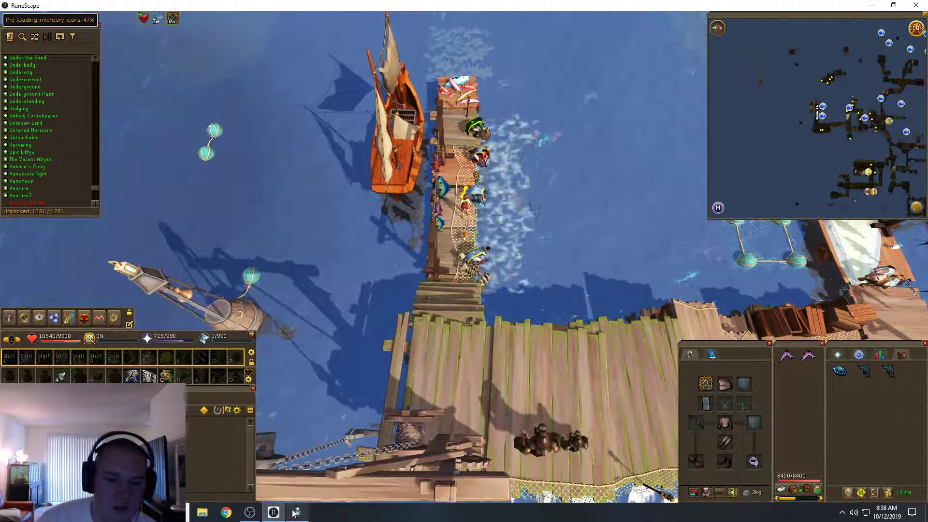
- Restore the recorder and inspect the IF IMAGE screen-region search settings without changes
{"action": "left_click", "coordinate": [273, 513]}
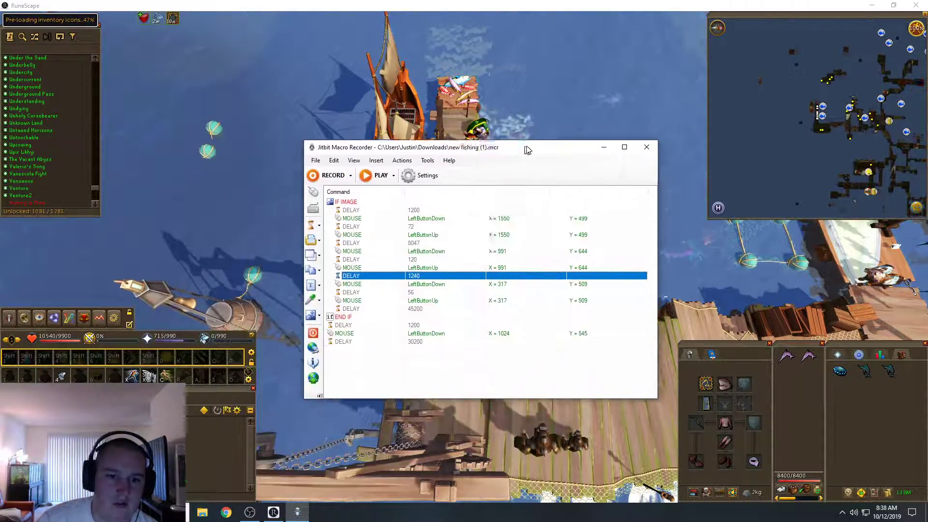
{"action": "double_click", "coordinate": [347, 199]}
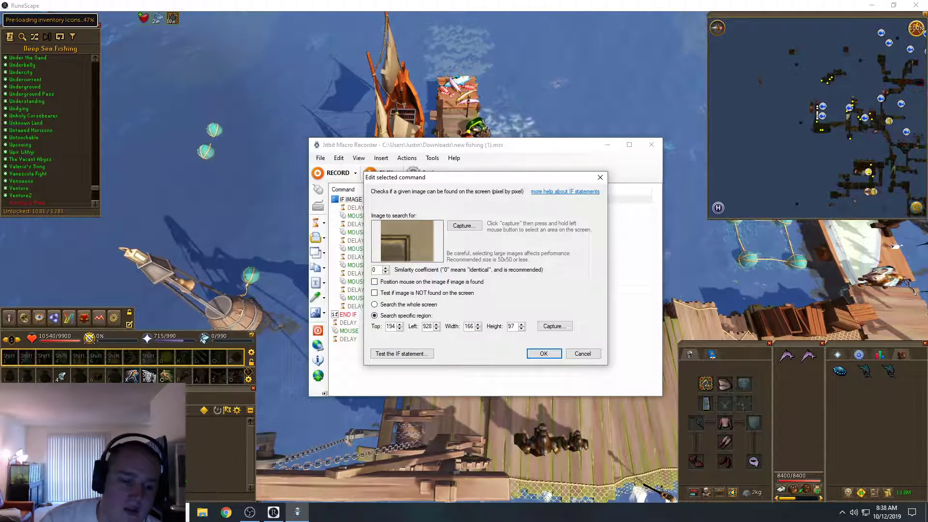
{"action": "mouse_move", "coordinate": [464, 227]}
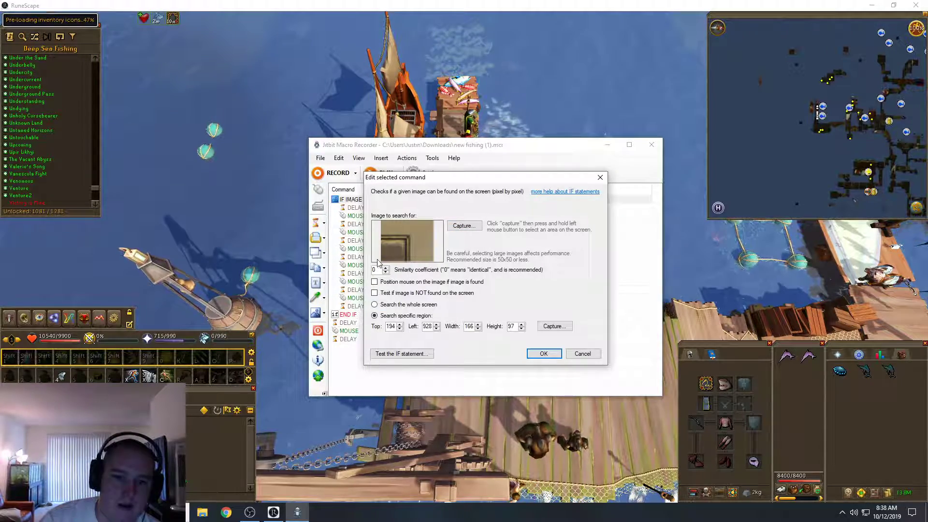
{"action": "mouse_move", "coordinate": [342, 290]}
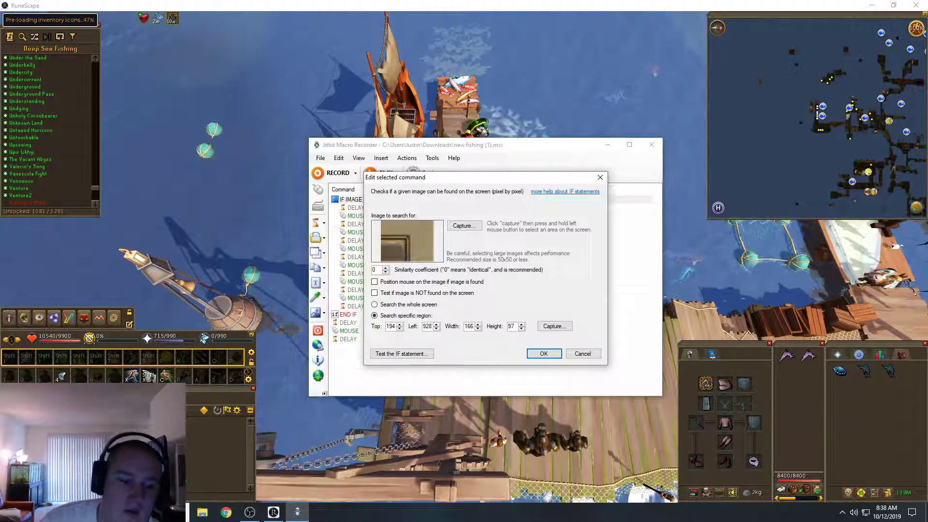
{"action": "left_click", "coordinate": [543, 353]}
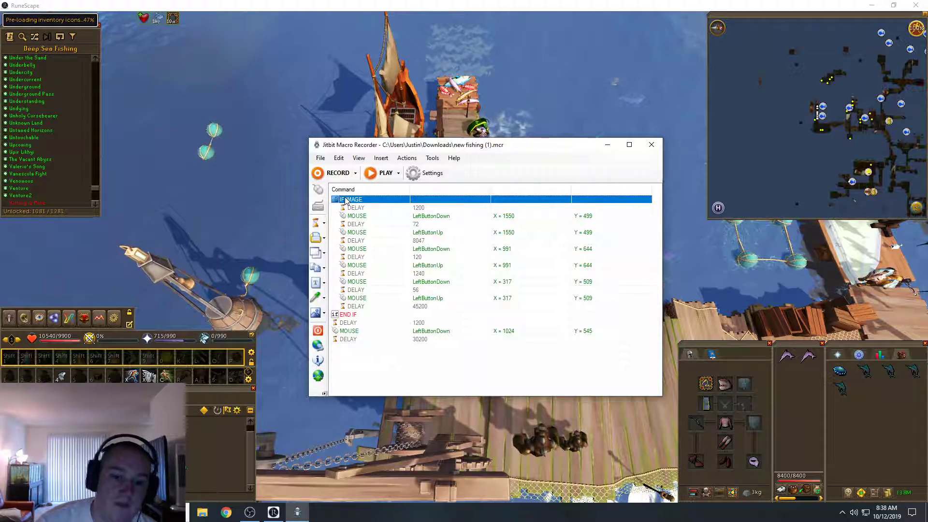
{"action": "left_click", "coordinate": [652, 145]}
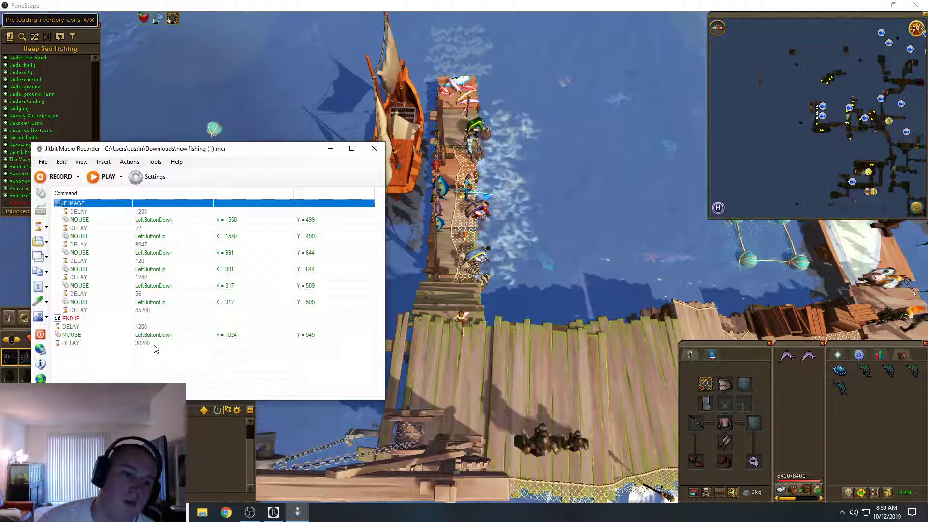
- Inspect the final 30200 ms delay randomized by up to 15000 ms, then hide the recorder
{"action": "double_click", "coordinate": [143, 343]}
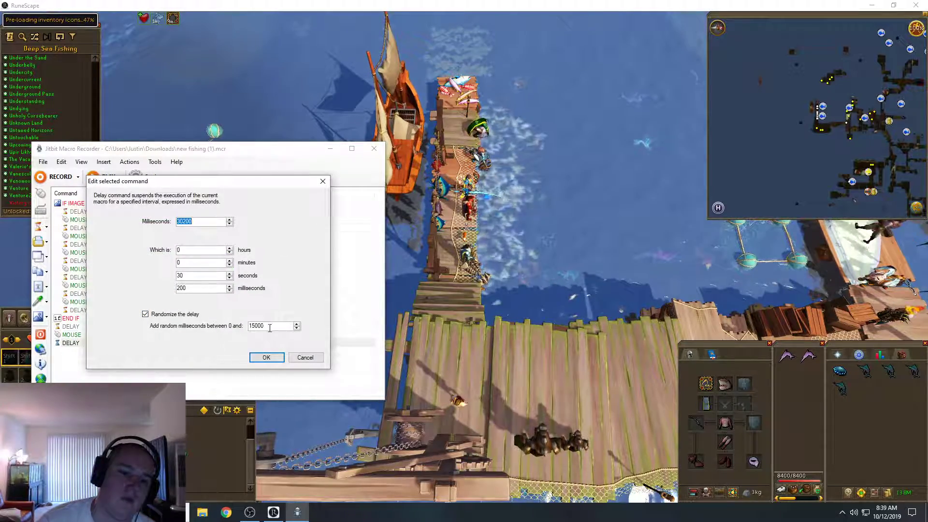
{"action": "left_click", "coordinate": [266, 357]}
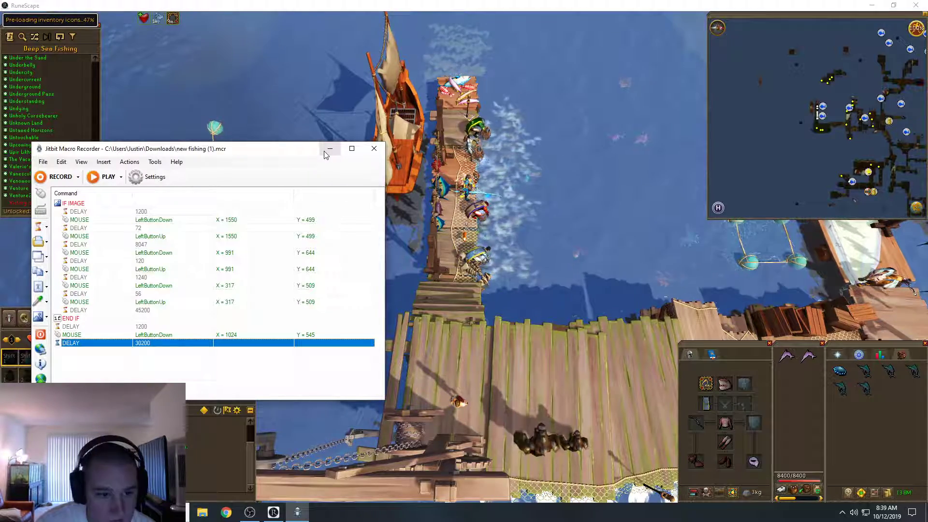
{"action": "mouse_move", "coordinate": [330, 149]}
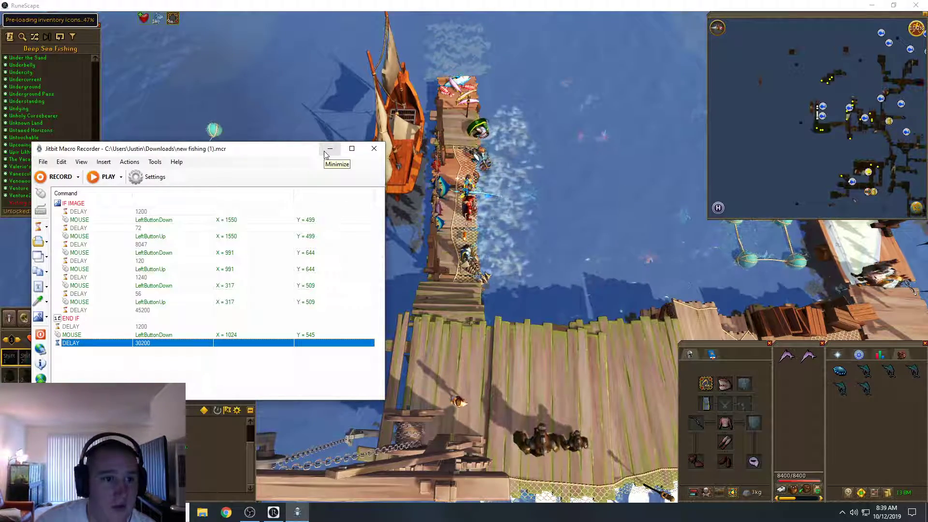
{"action": "left_click", "coordinate": [42, 162]}
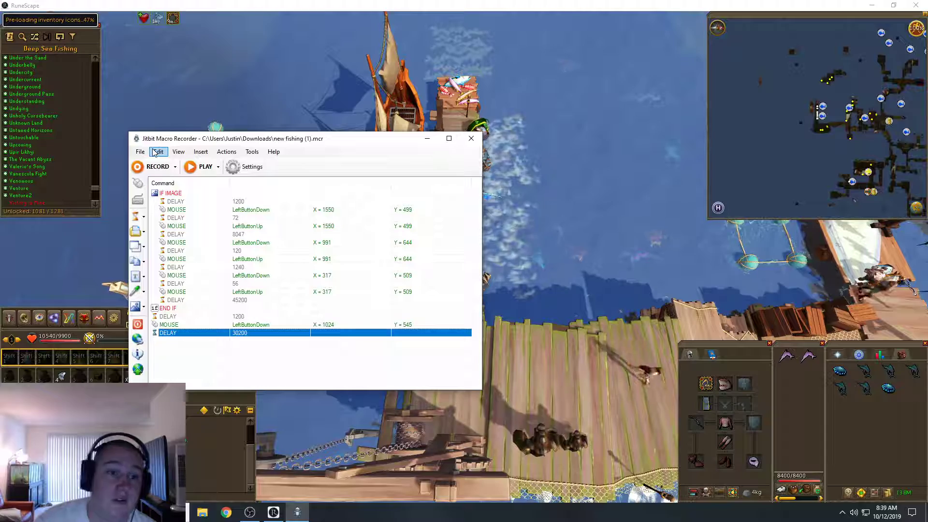
{"action": "left_click", "coordinate": [159, 151]}
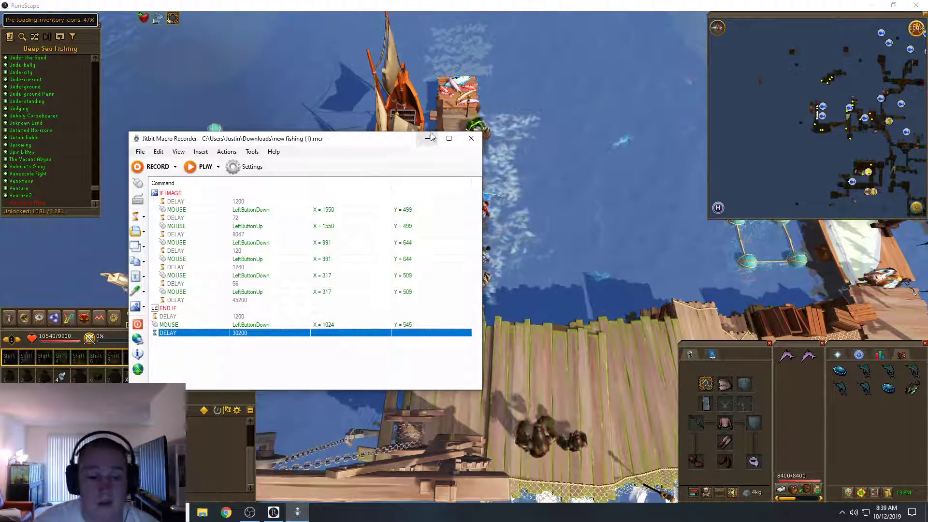
{"action": "mouse_move", "coordinate": [428, 138]}
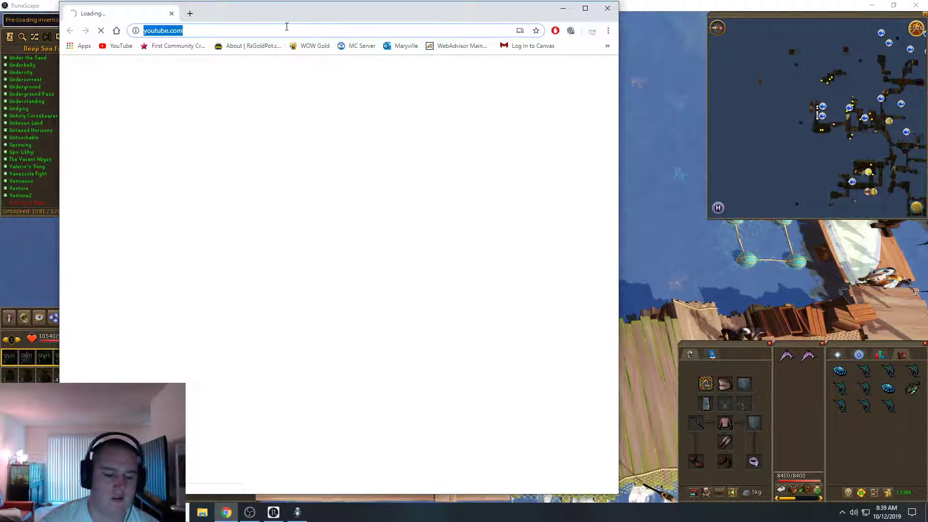
- Search 'simple shutdown timer' in Chrome to reach PcWinTech's download page
{"action": "type", "text": "simple s"}
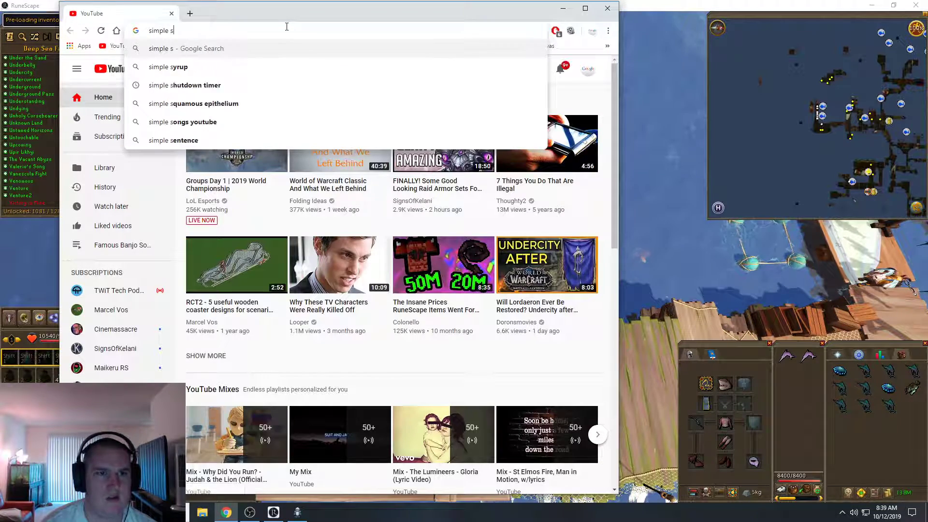
{"action": "left_click", "coordinate": [184, 84]}
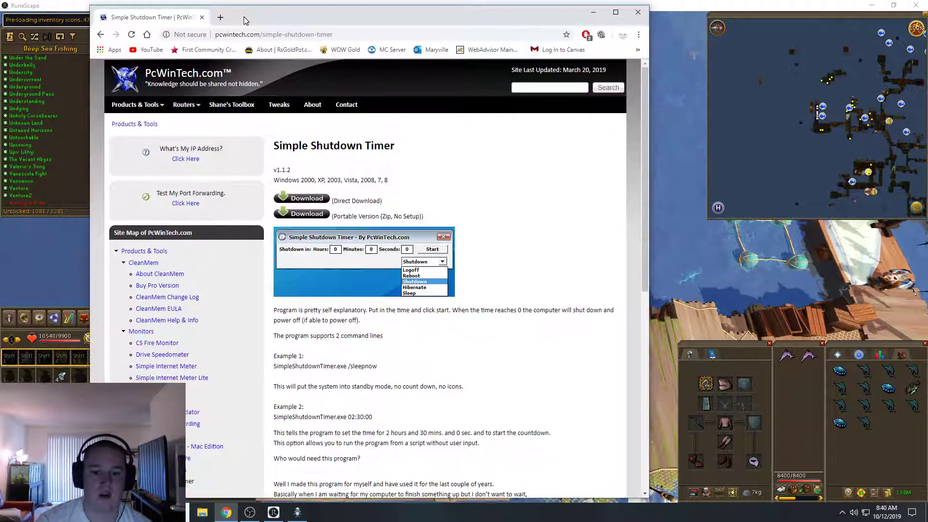
{"action": "mouse_move", "coordinate": [348, 261]}
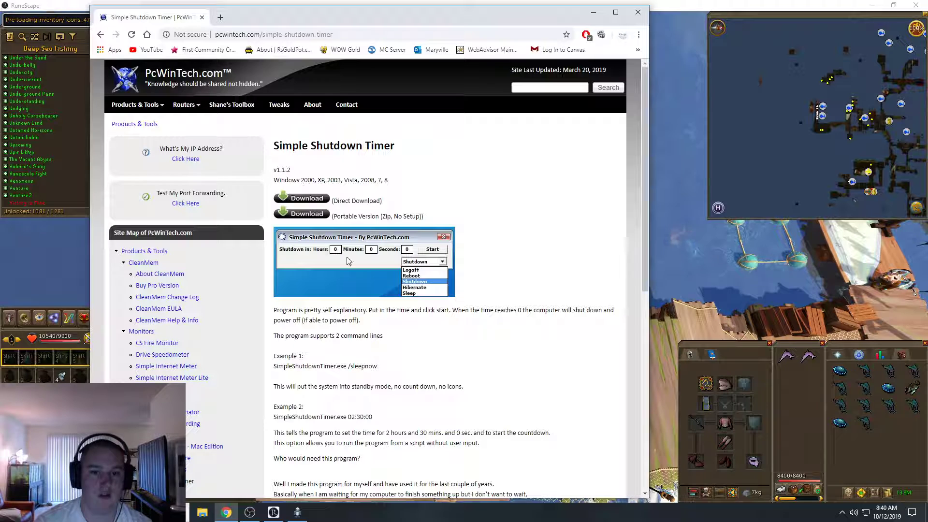